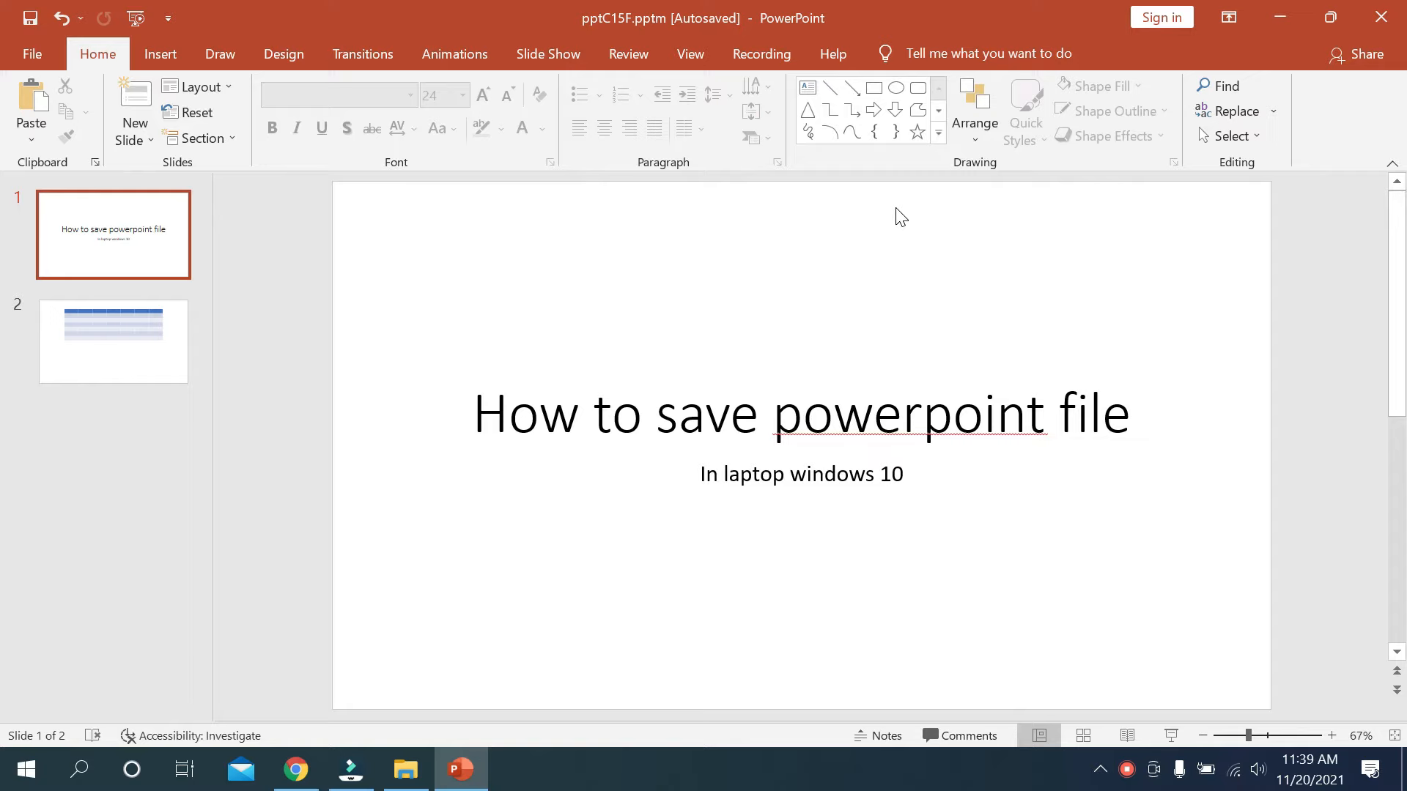
mouse_move(381, 222)
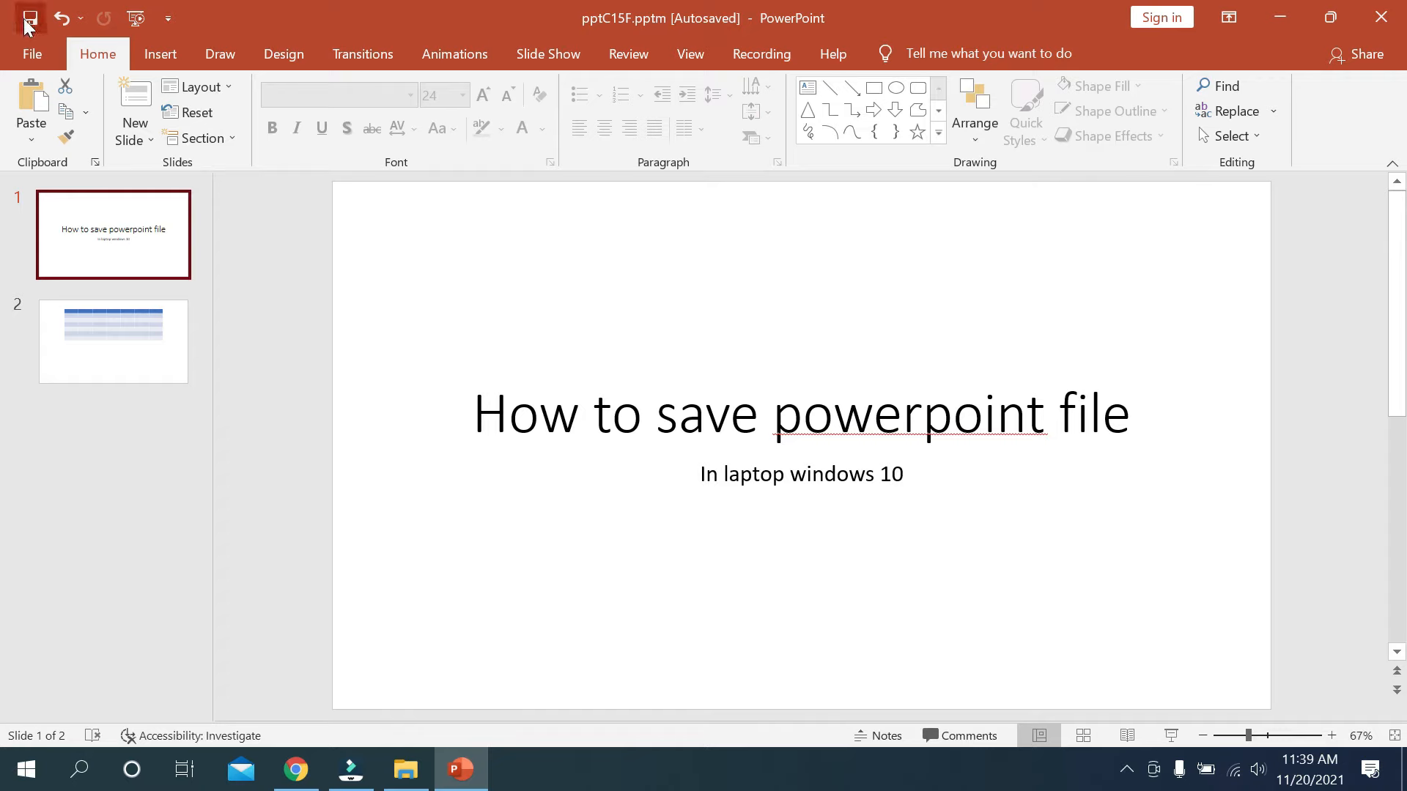
mouse_move(22, 17)
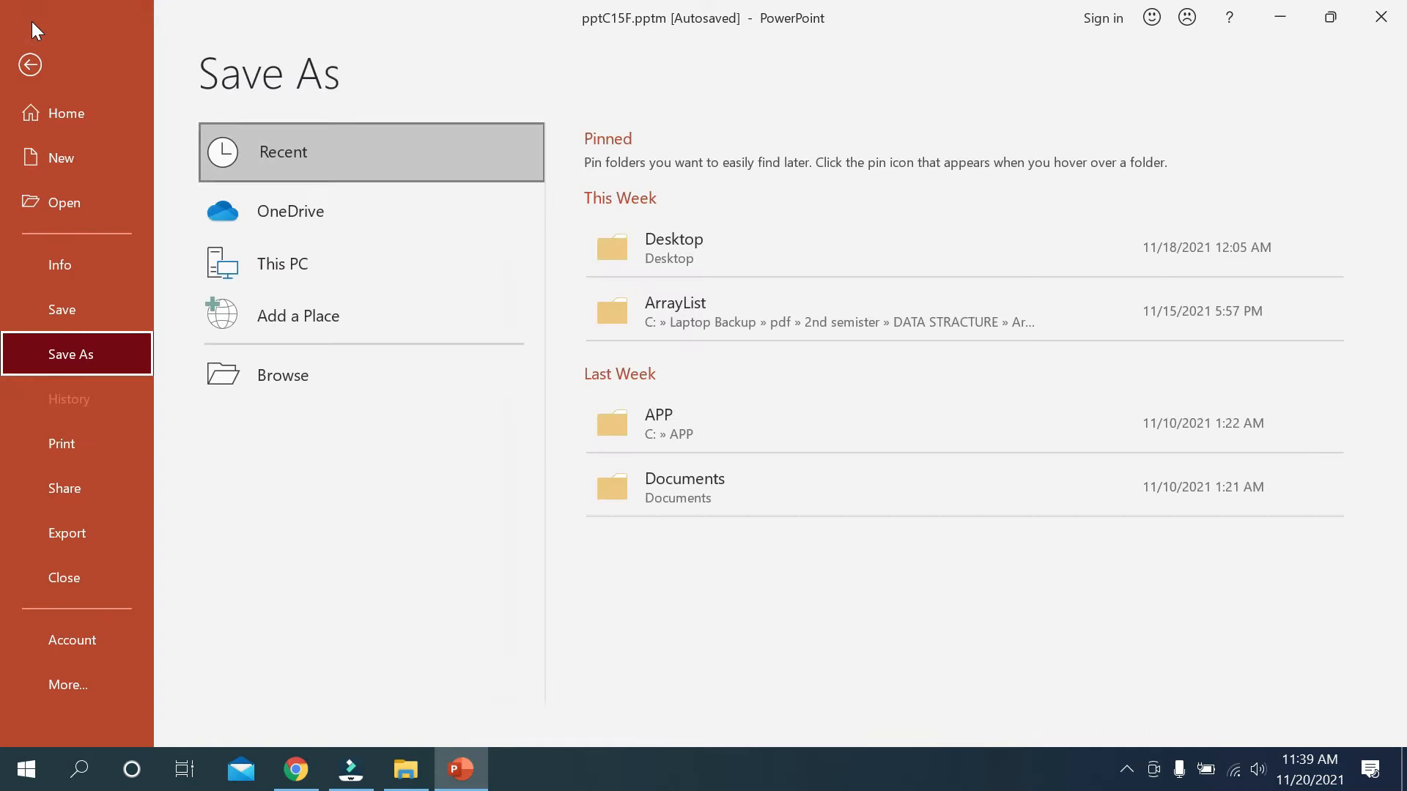
mouse_move(331, 309)
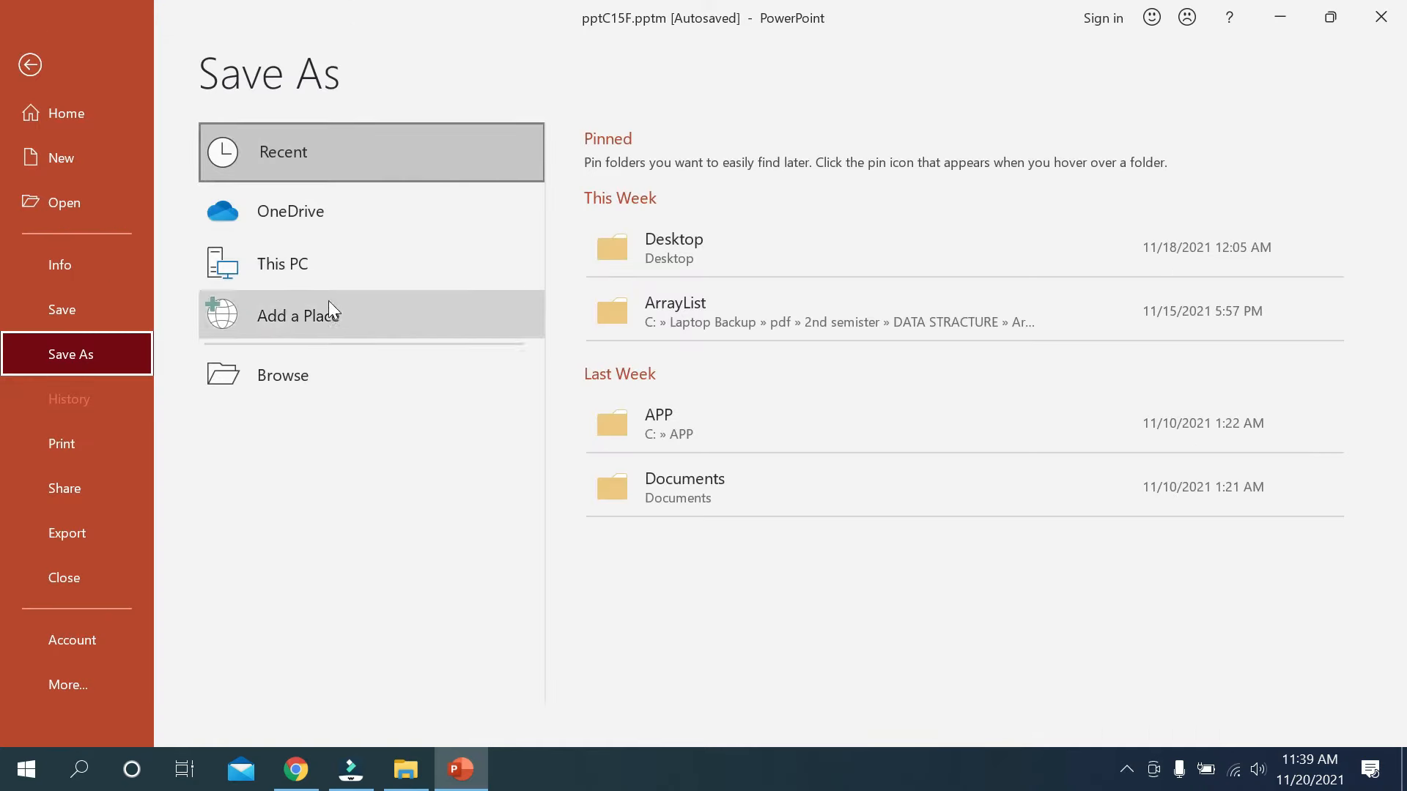
mouse_move(305, 378)
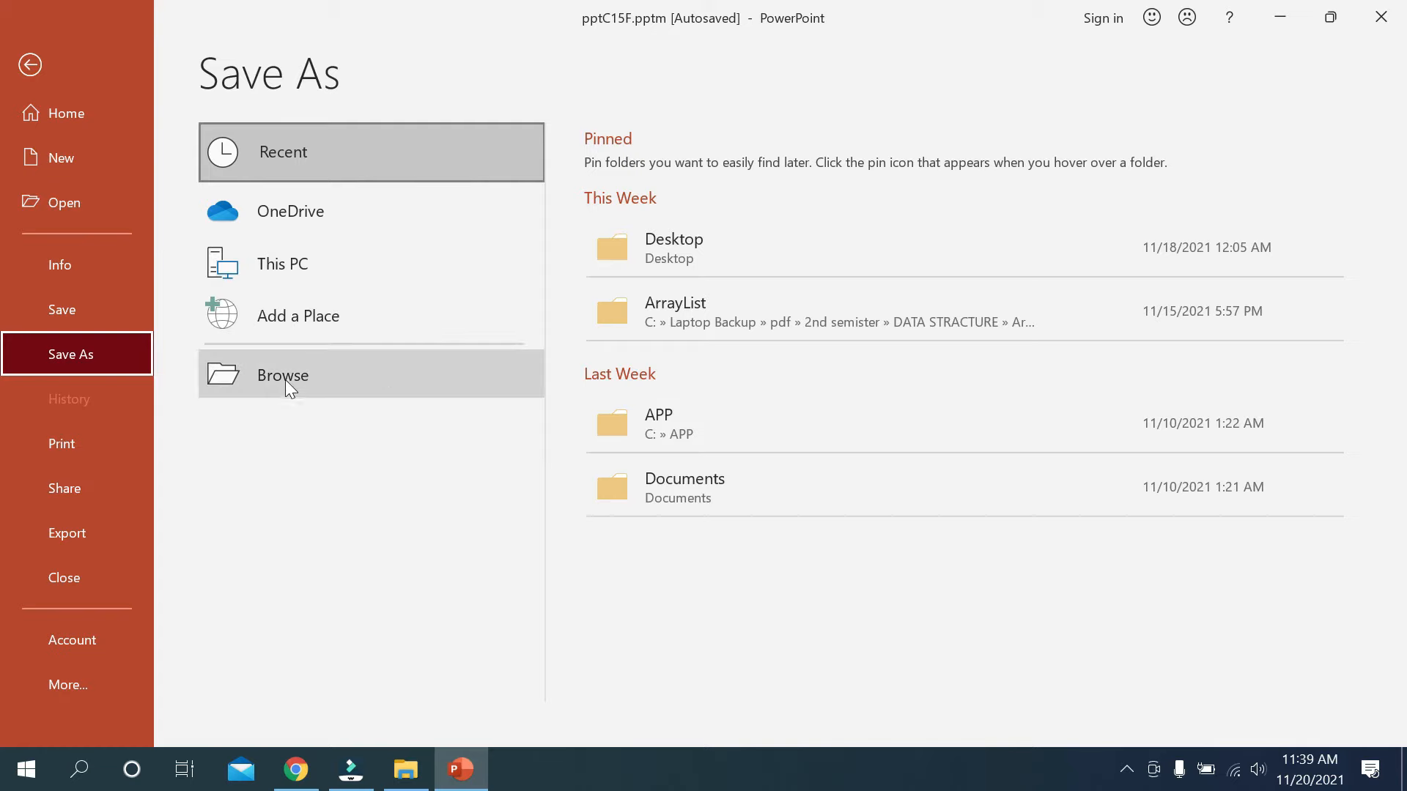
Browse for a save location on this computer, starting at the Documents folder
click(283, 375)
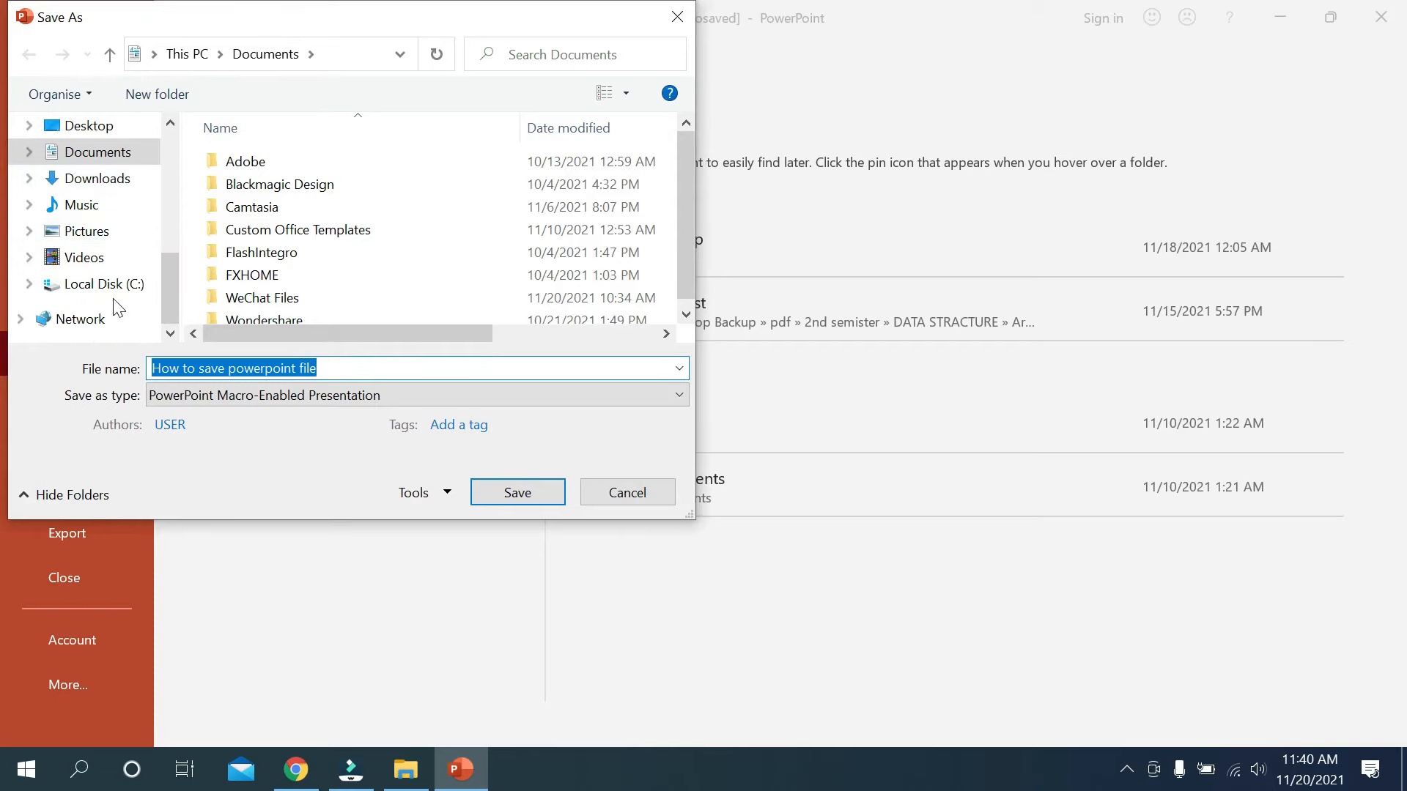
Save the presentation as 'How to save powerpoint file' in C:\APP
click(103, 284)
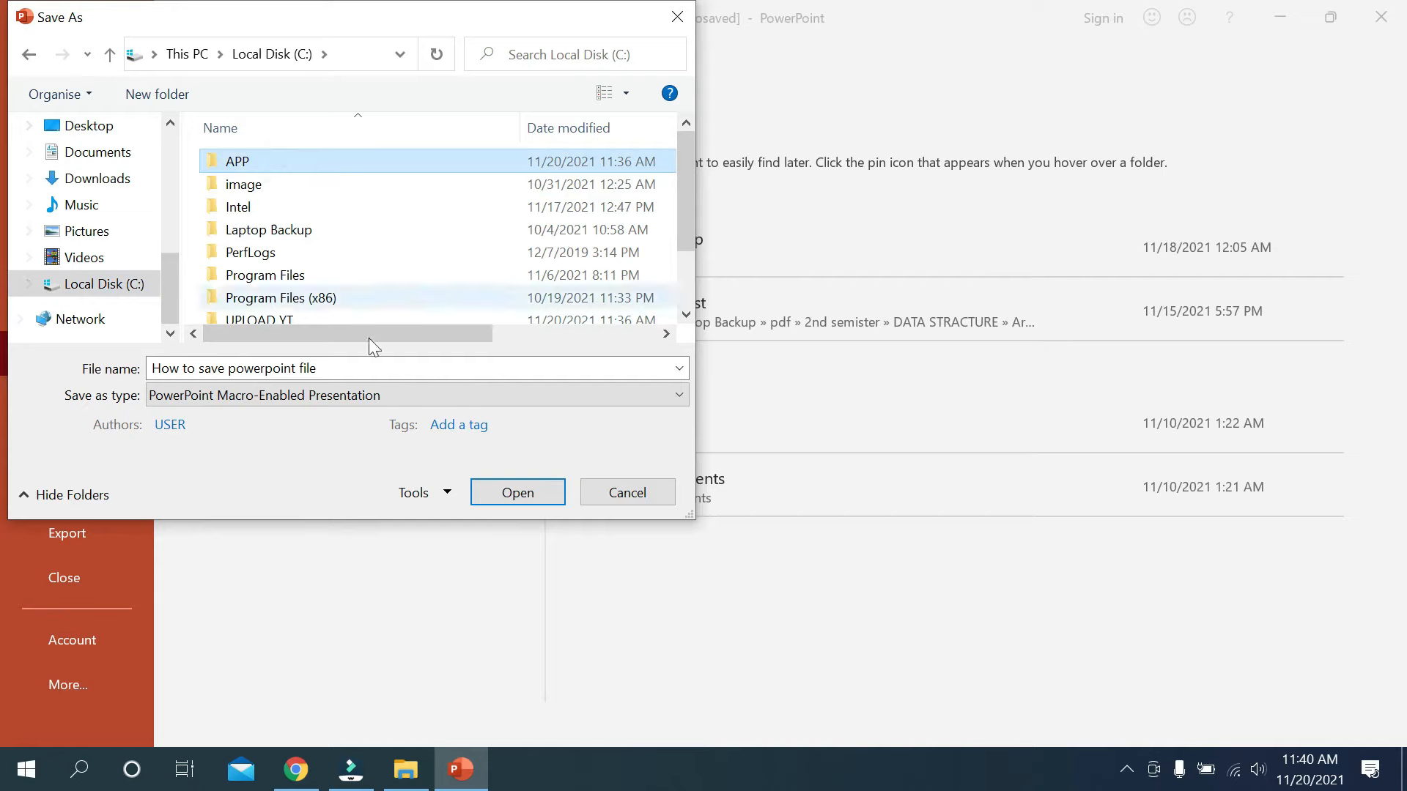
double_click(236, 162)
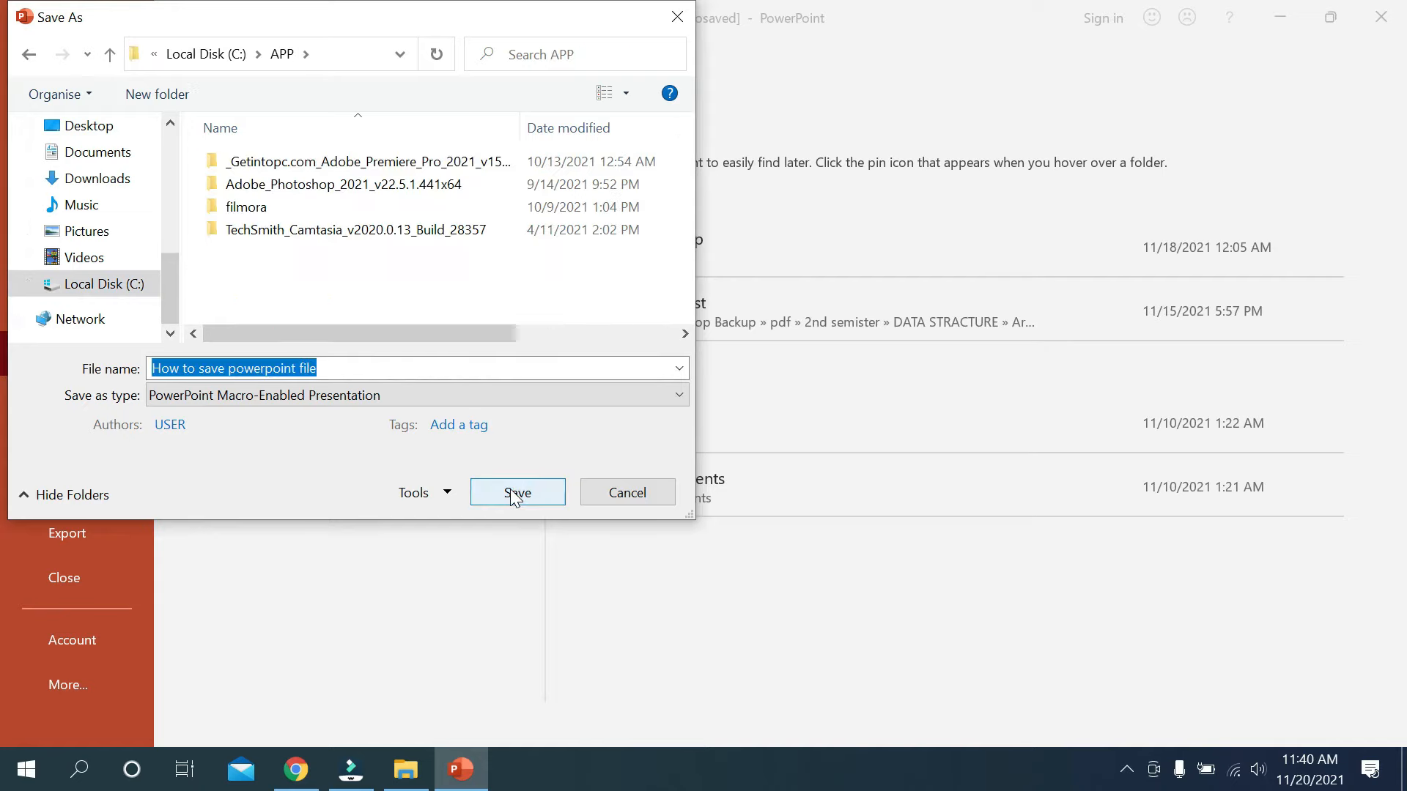
click(522, 493)
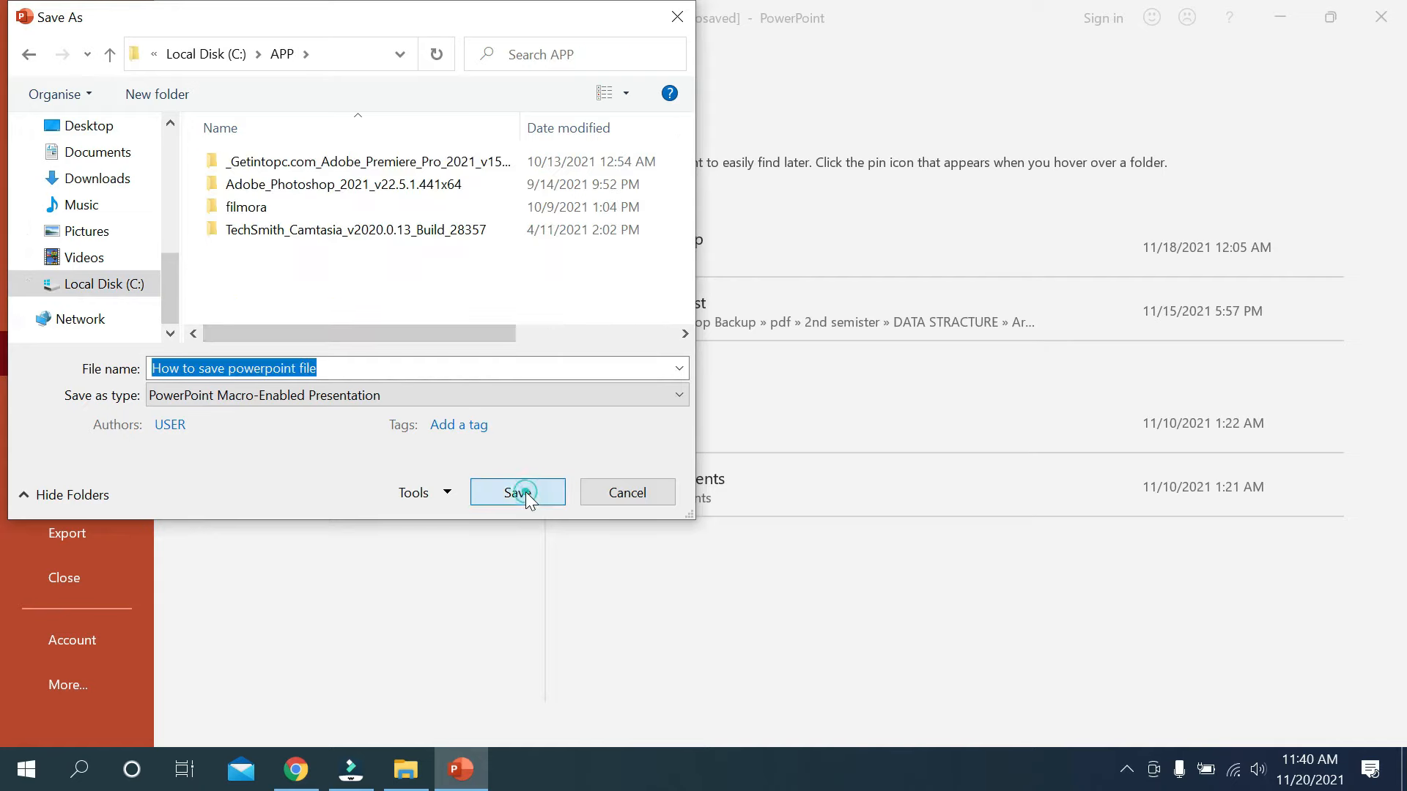
click(517, 493)
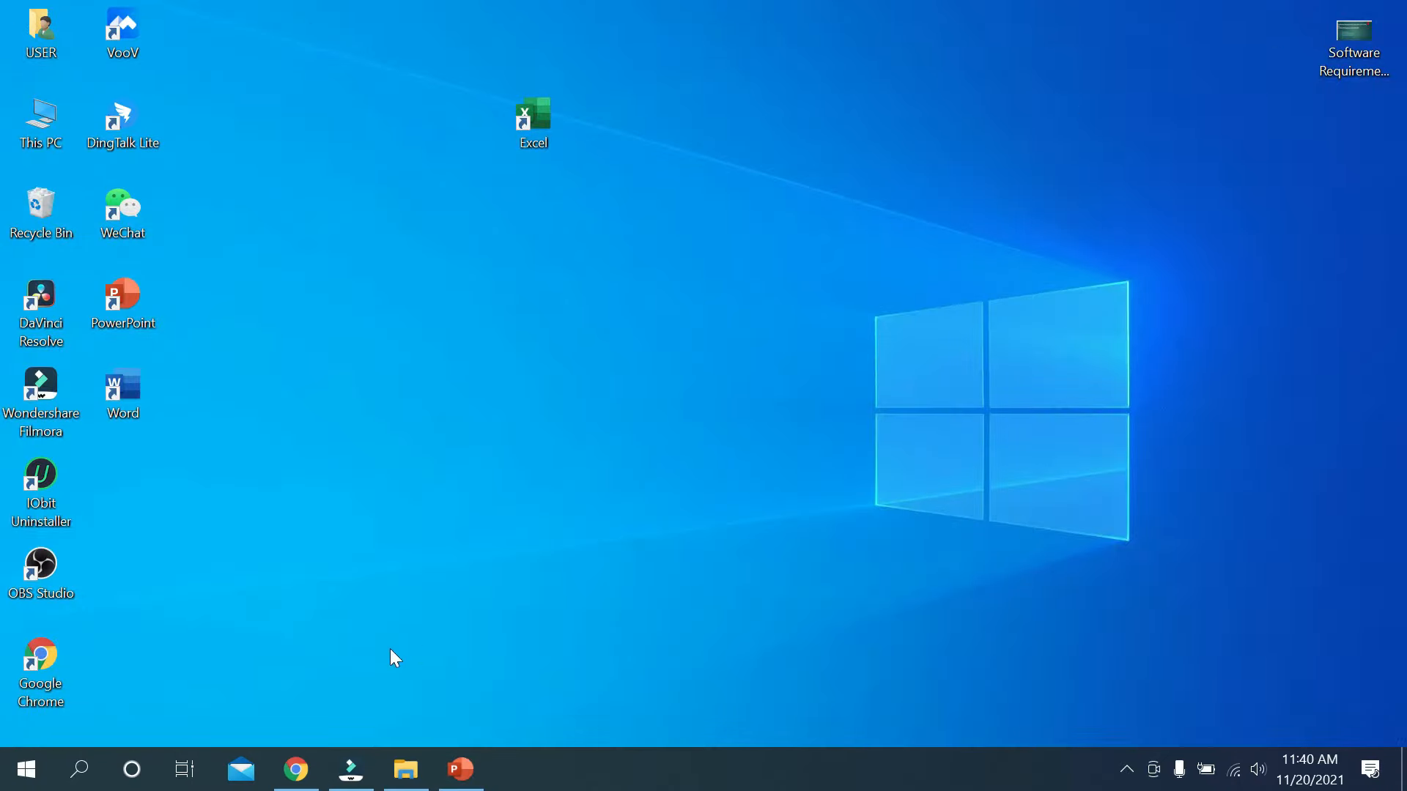
Show the saved presentation in File Explorer under C:\APP
click(405, 768)
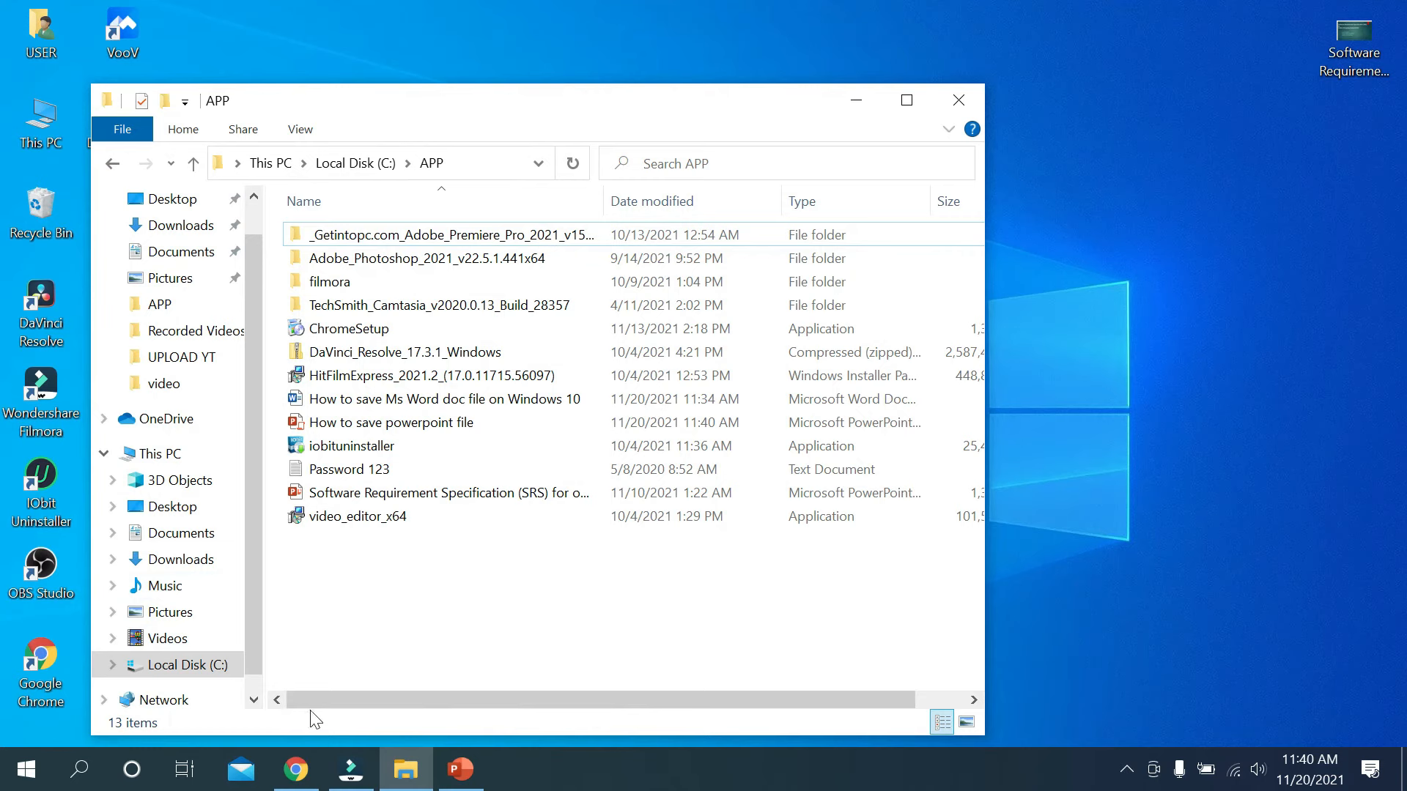
click(149, 673)
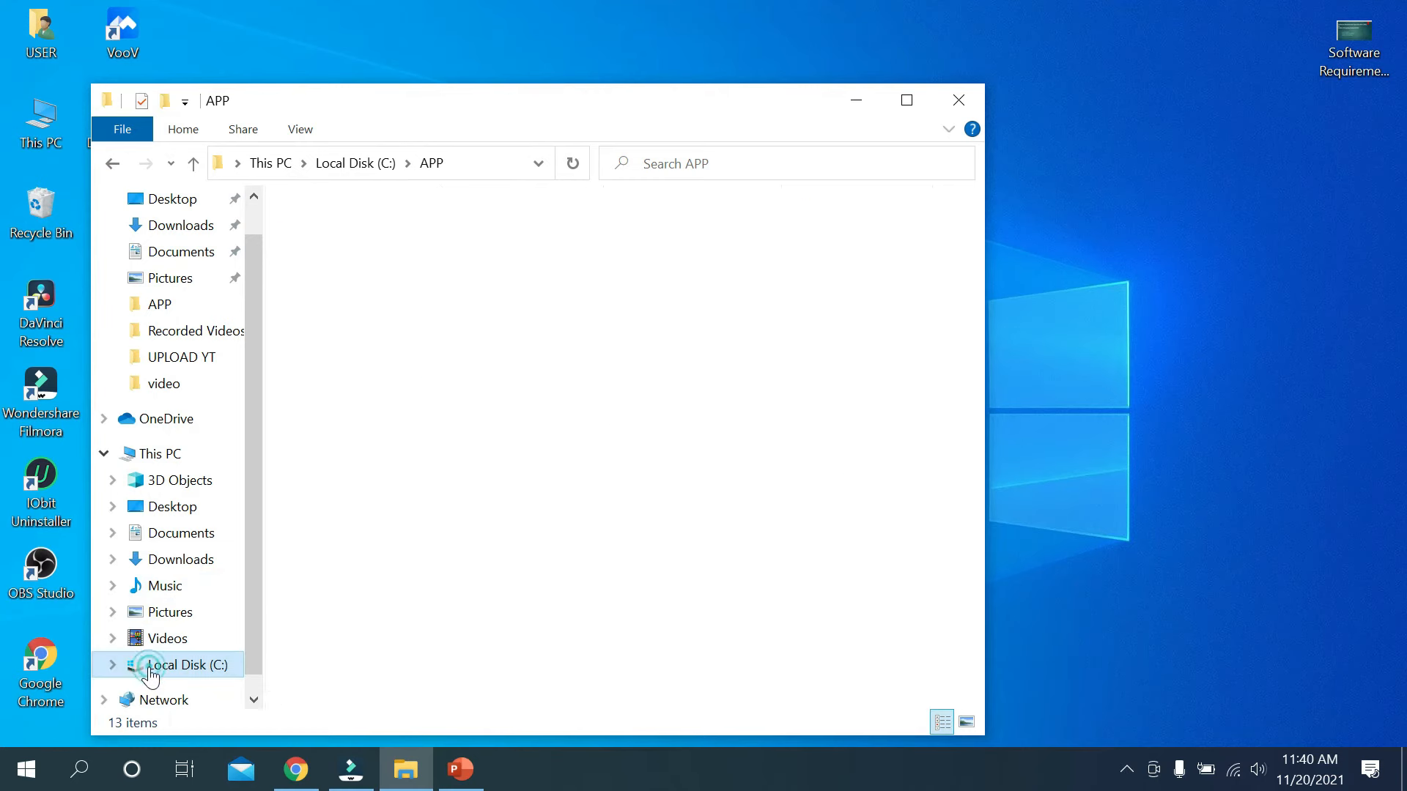
click(149, 665)
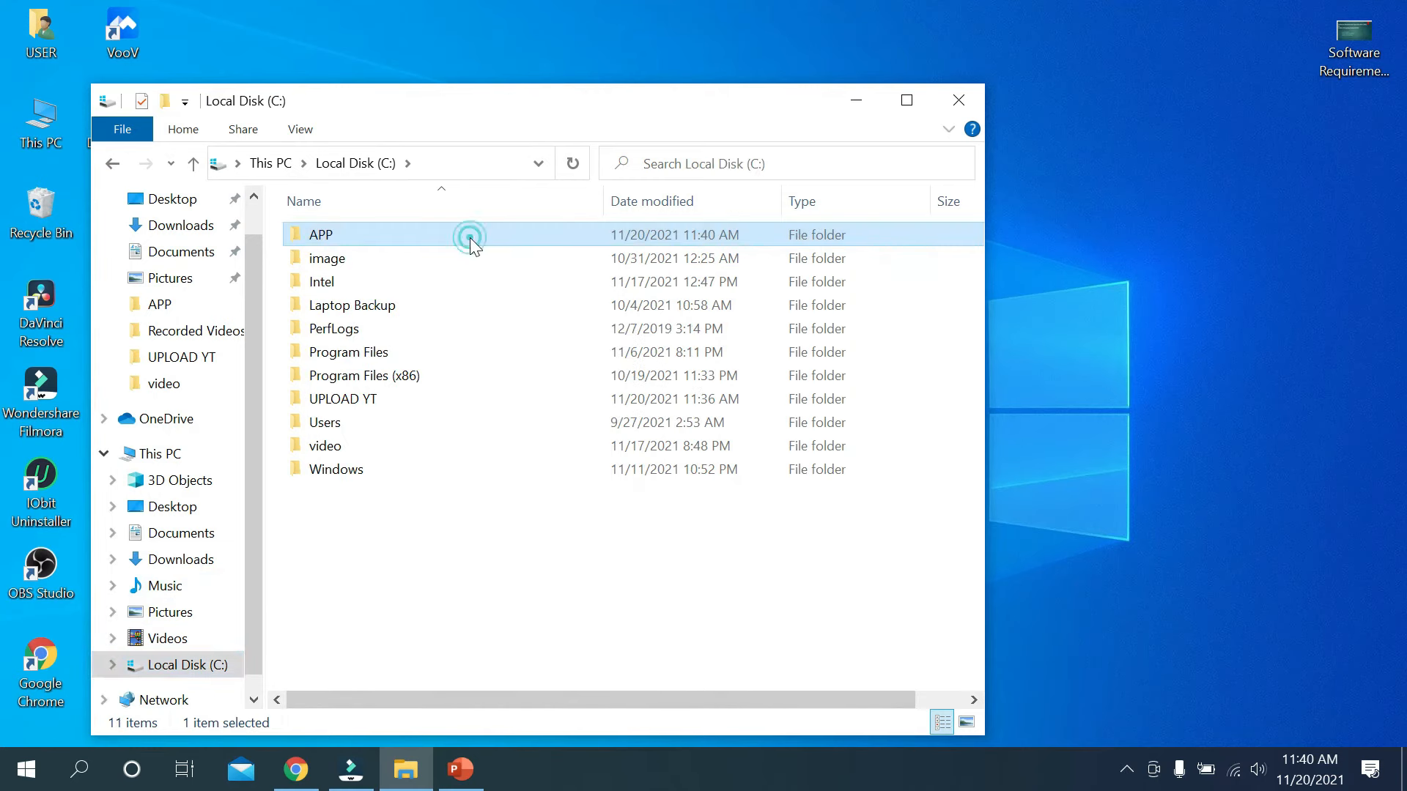
double_click(320, 235)
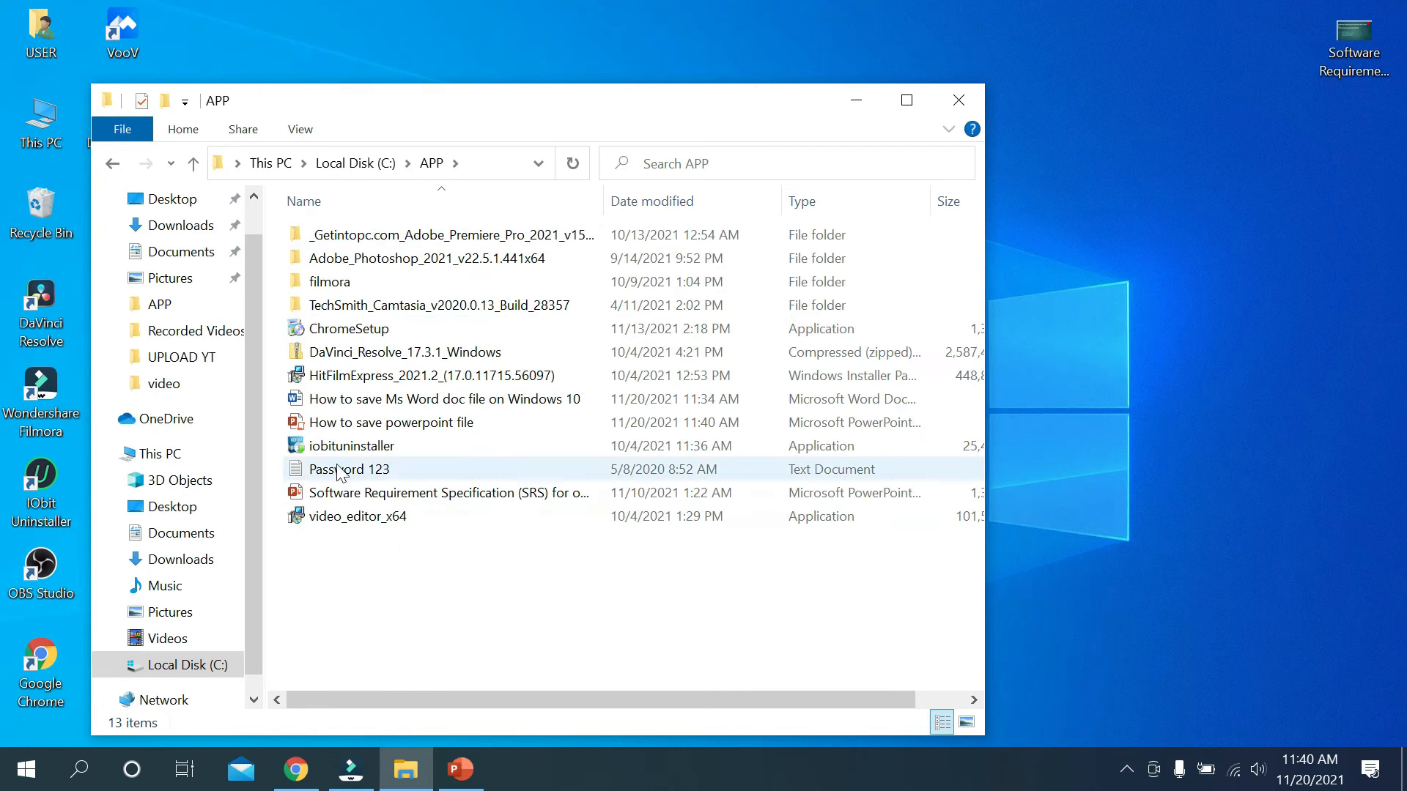
mouse_move(422, 437)
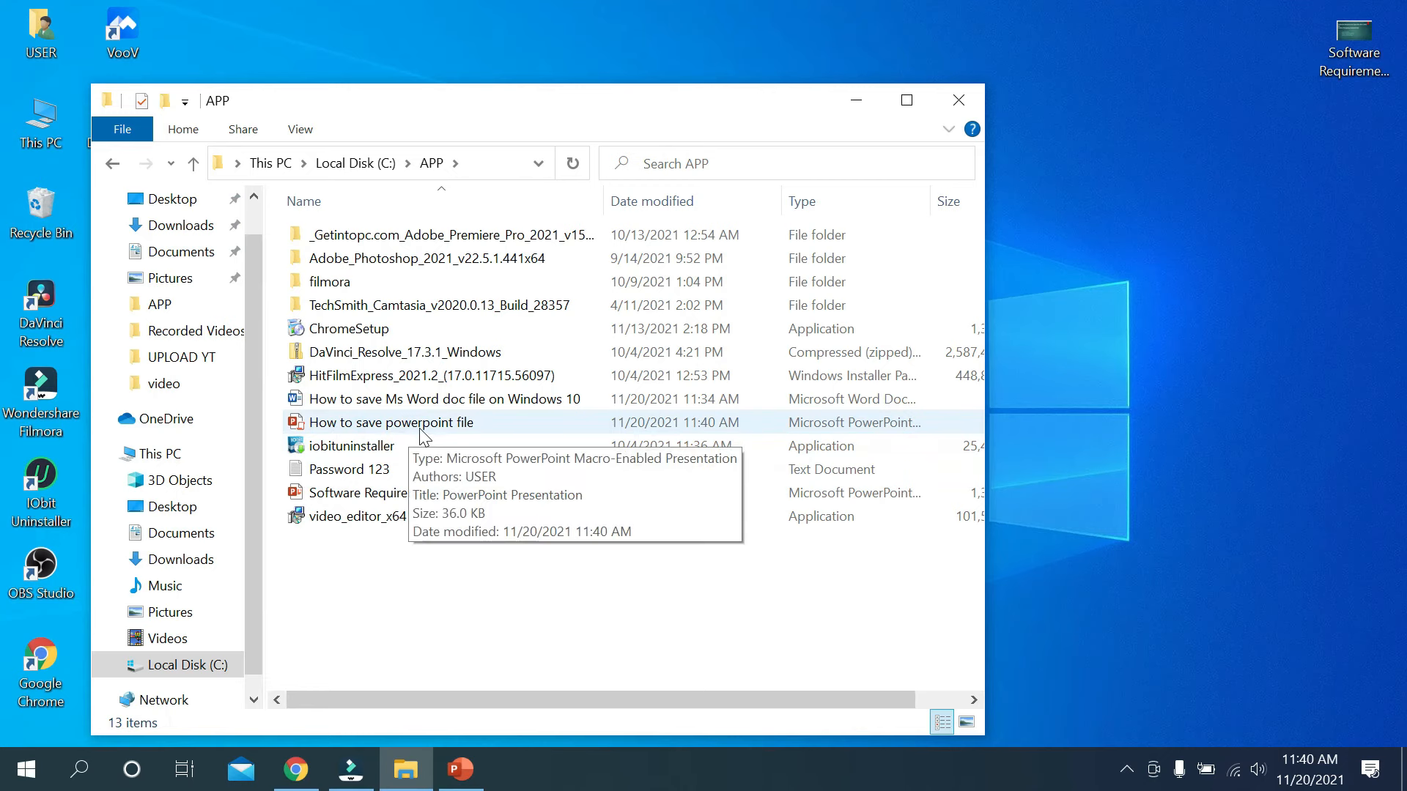
mouse_move(285, 428)
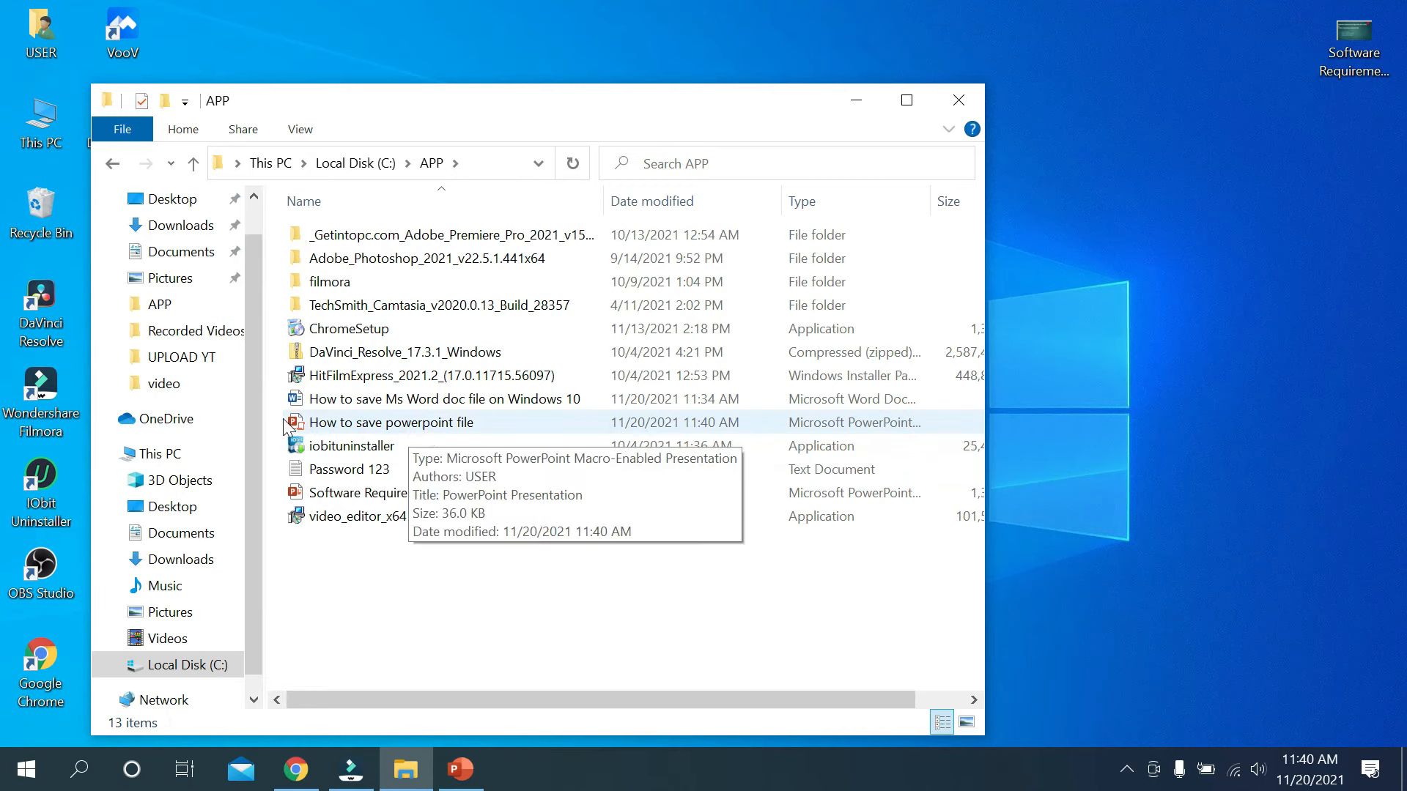
mouse_move(526, 431)
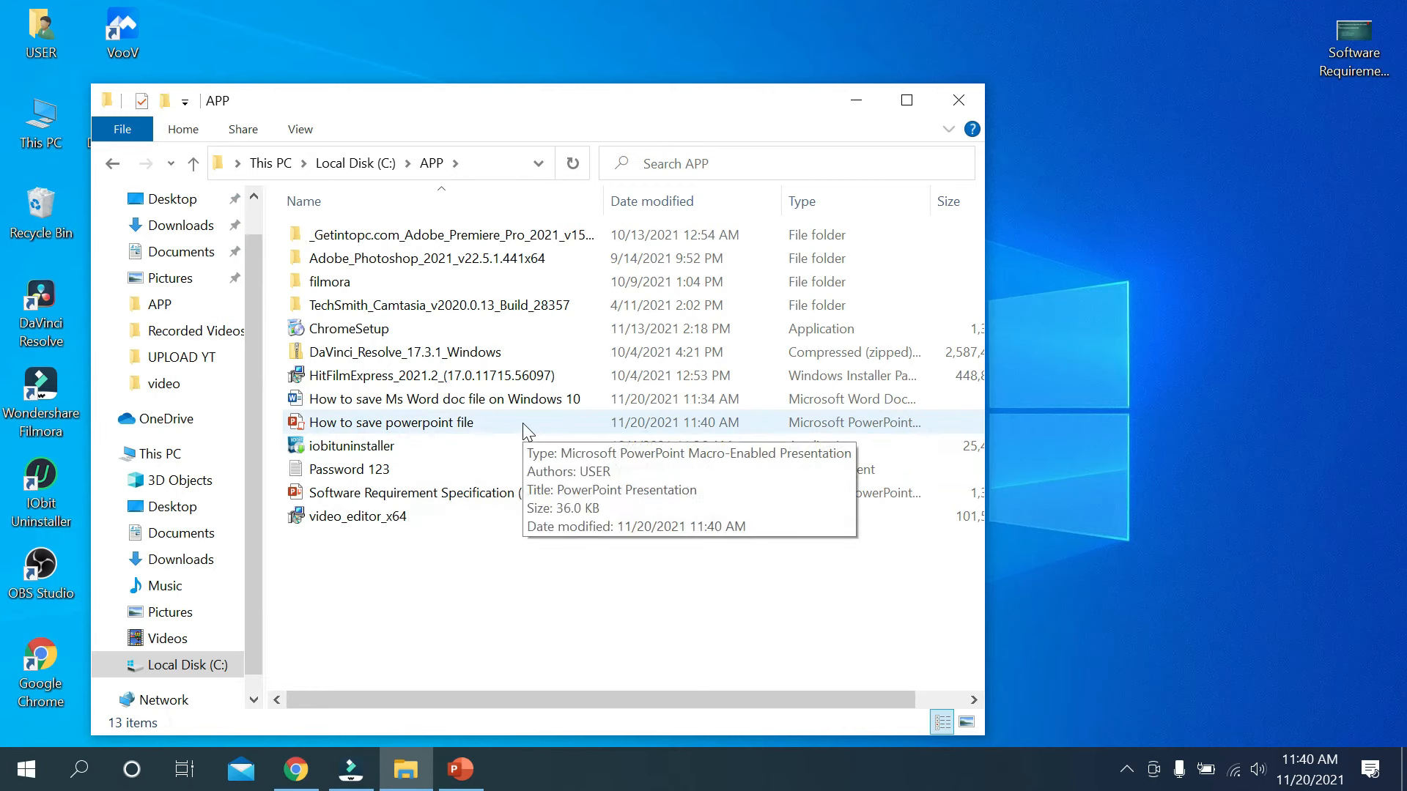